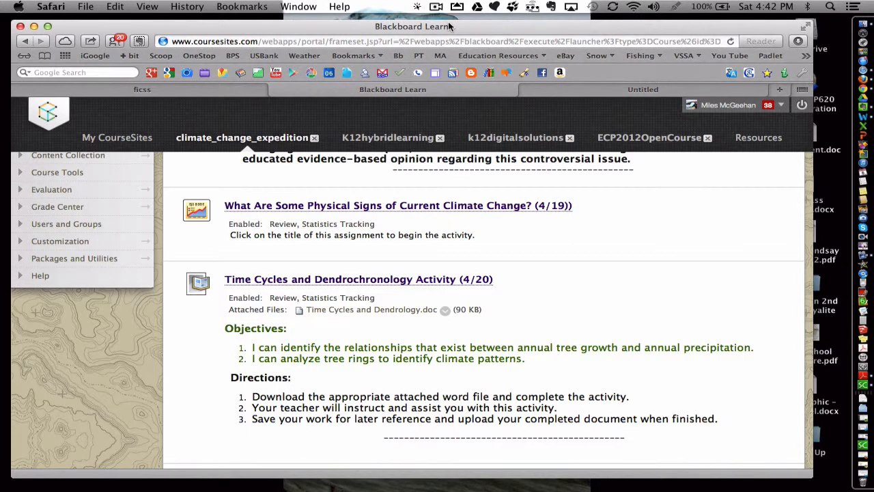
{"action": "mouse_move", "coordinate": [304, 210]}
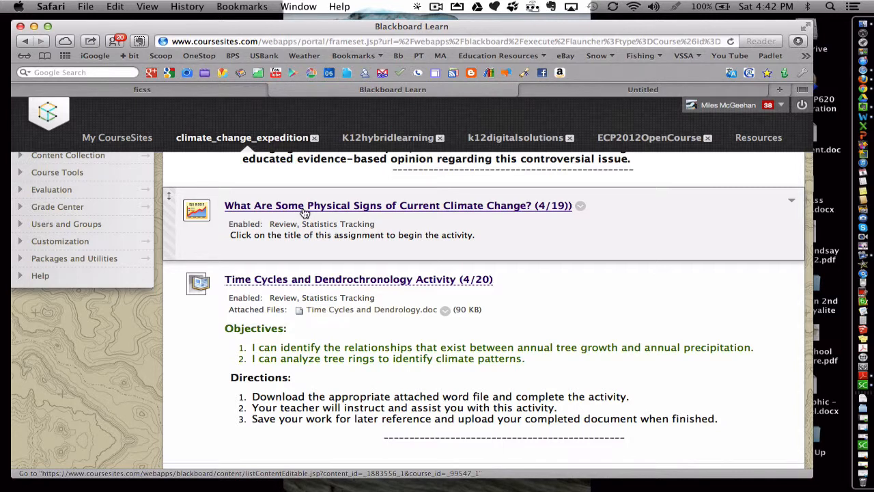
Open the Physical Signs of Current Climate Change activity and read its 1928/2004 Upsala Glacier directions
{"action": "left_click", "coordinate": [398, 205]}
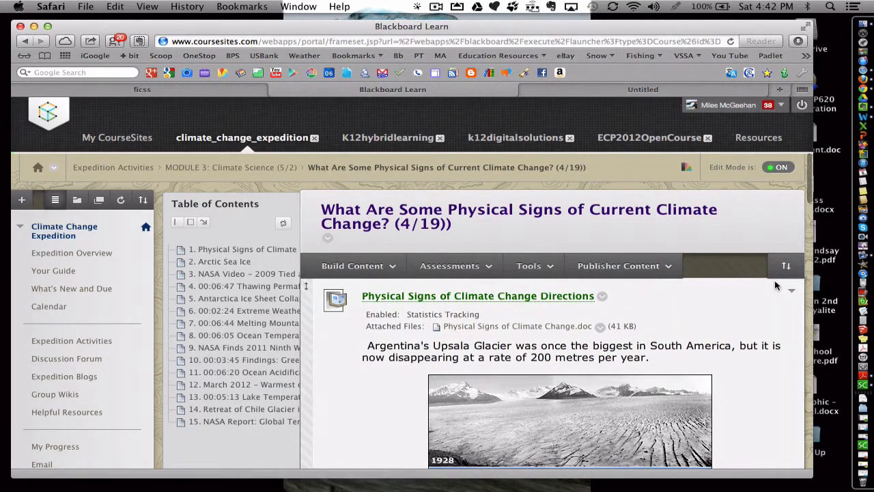
{"action": "scroll", "scroll_direction": "down", "scroll_amount": 3}
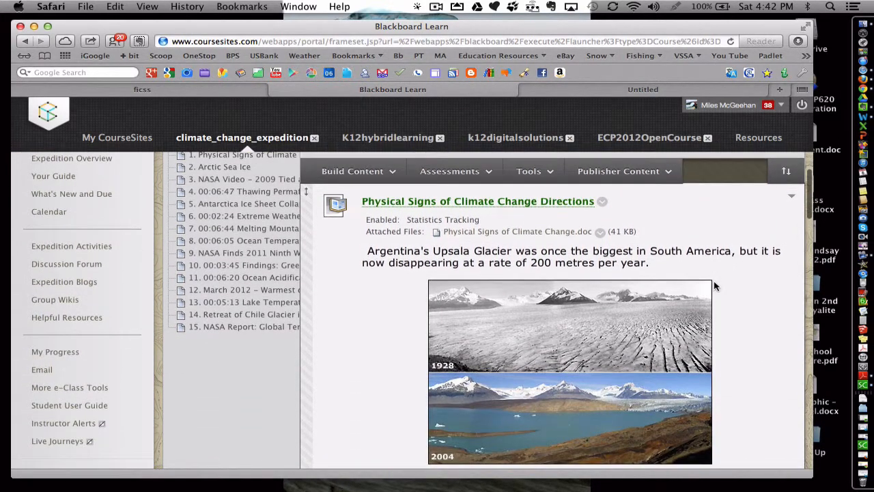
{"action": "scroll", "scroll_direction": "down", "scroll_amount": 3}
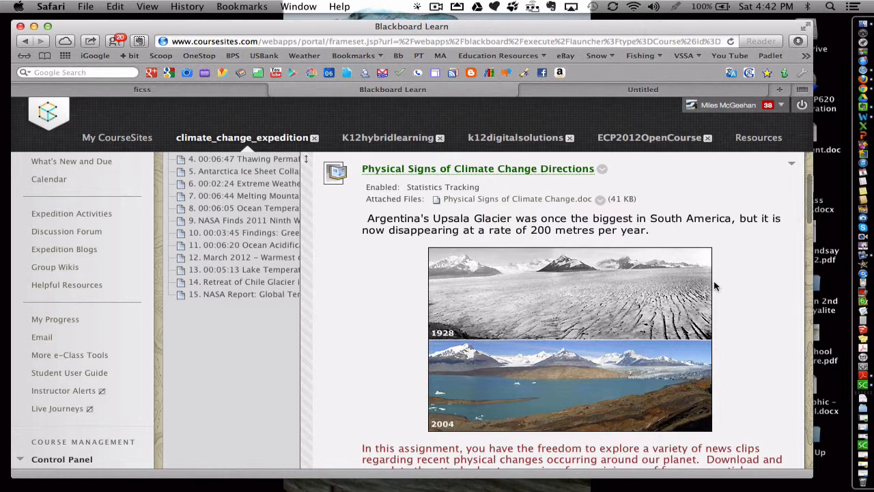
{"action": "mouse_move", "coordinate": [457, 288]}
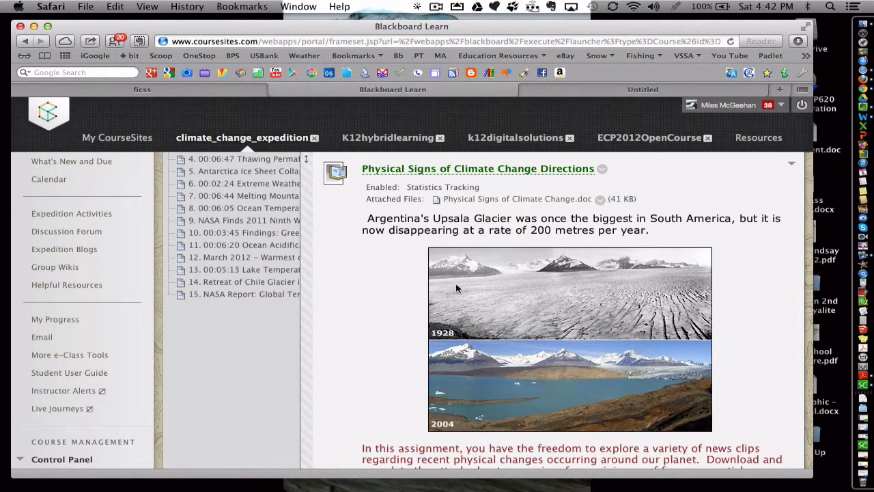
{"action": "scroll", "scroll_direction": "down", "scroll_amount": 3}
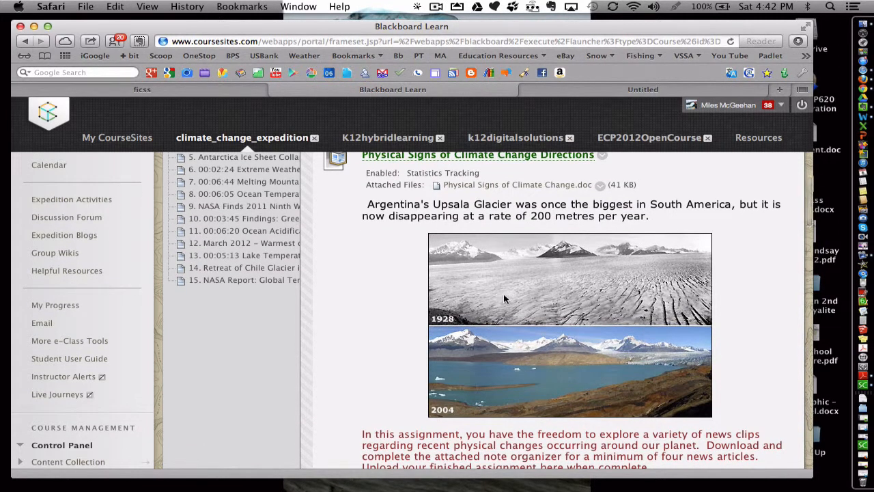
{"action": "mouse_move", "coordinate": [571, 279]}
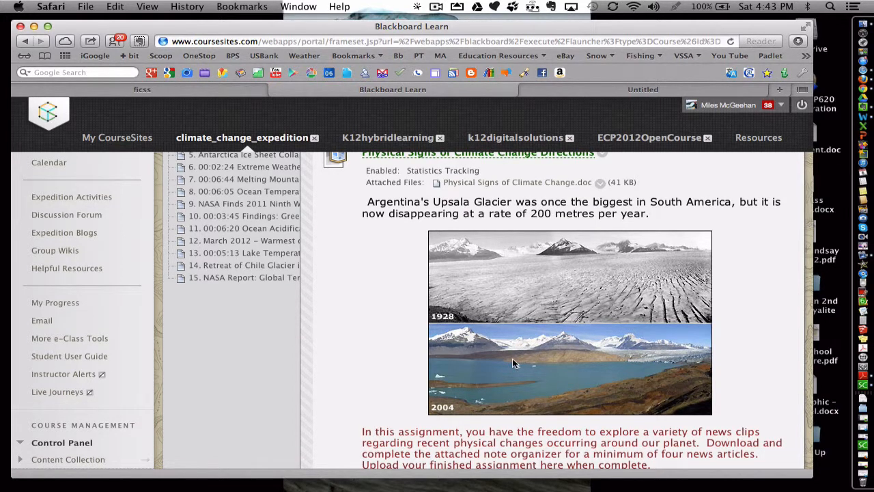
{"action": "mouse_move", "coordinate": [502, 442]}
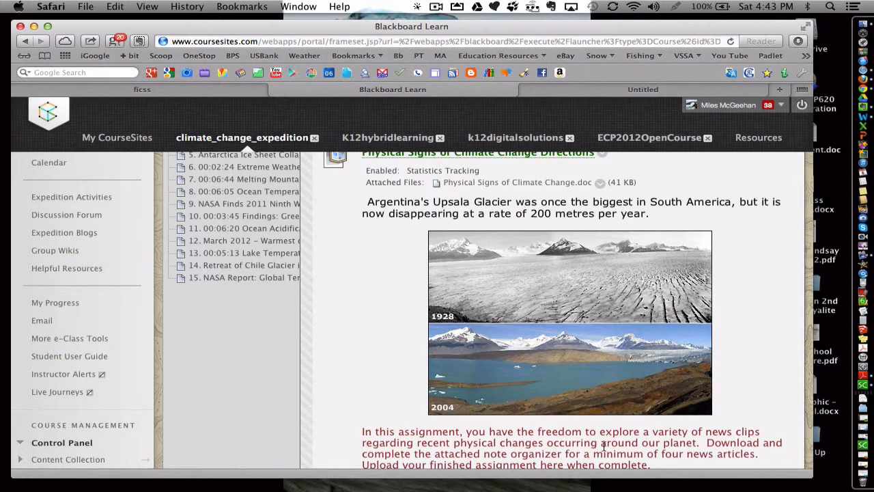
{"action": "mouse_move", "coordinate": [502, 182]}
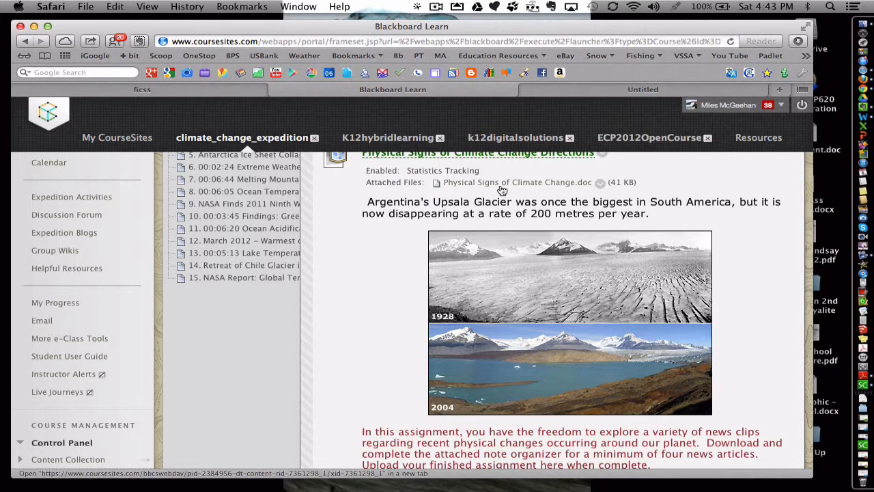
{"action": "mouse_move", "coordinate": [471, 186]}
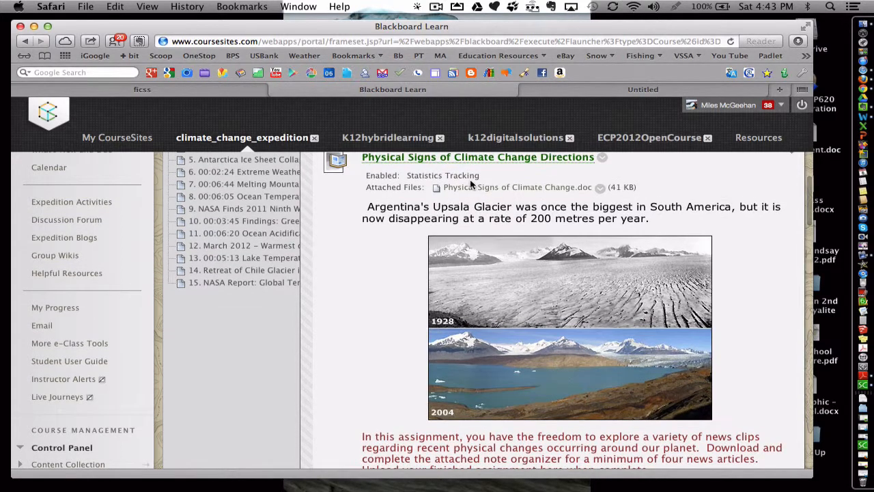
{"action": "scroll", "scroll_direction": "down", "scroll_amount": 3}
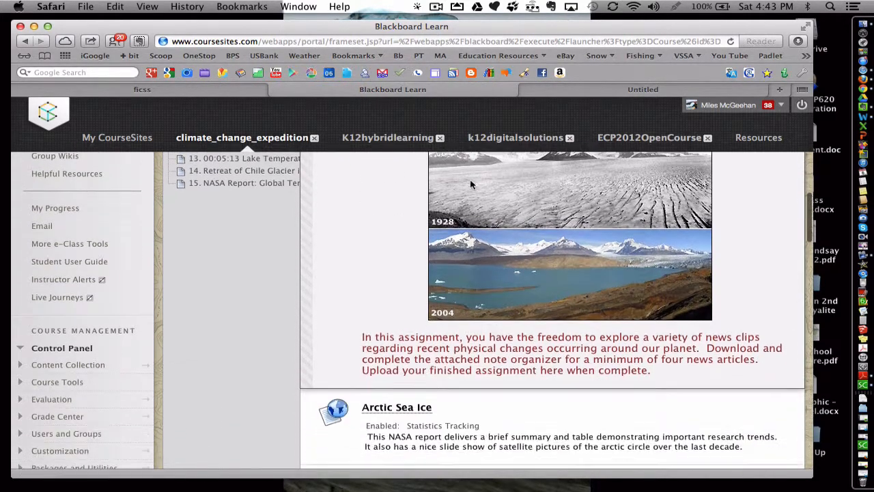
{"action": "scroll", "scroll_direction": "down", "scroll_amount": 3}
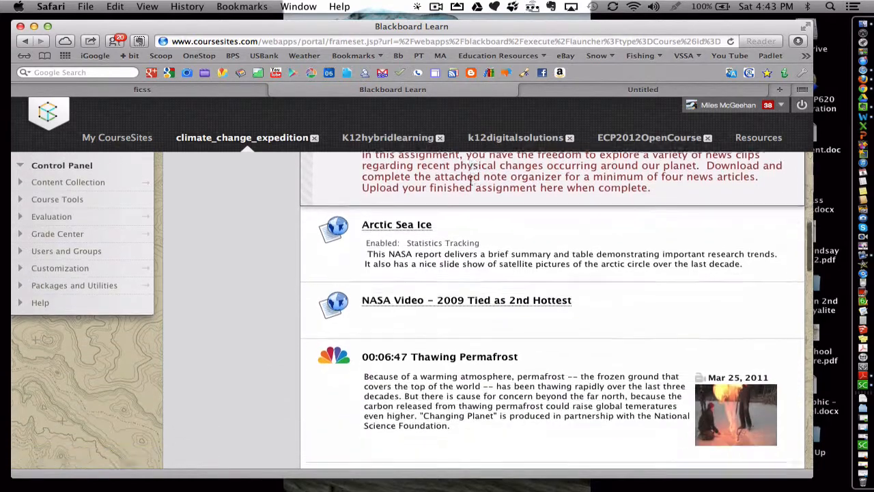
{"action": "scroll", "scroll_direction": "down", "scroll_amount": 3}
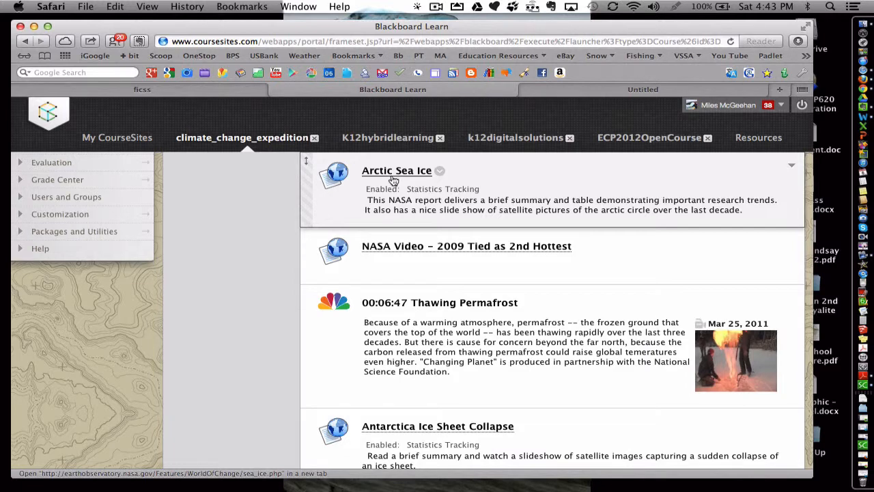
{"action": "mouse_move", "coordinate": [417, 205]}
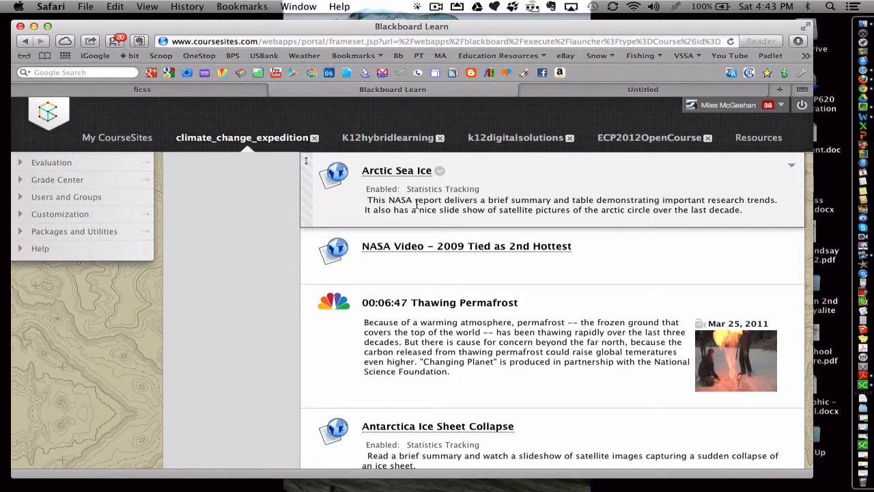
{"action": "scroll", "scroll_direction": "down", "scroll_amount": 3}
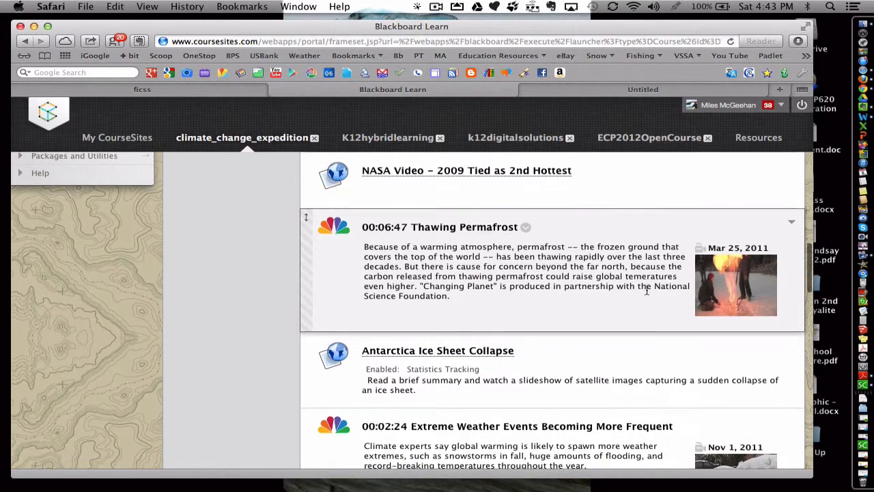
{"action": "scroll", "scroll_direction": "down", "scroll_amount": 3}
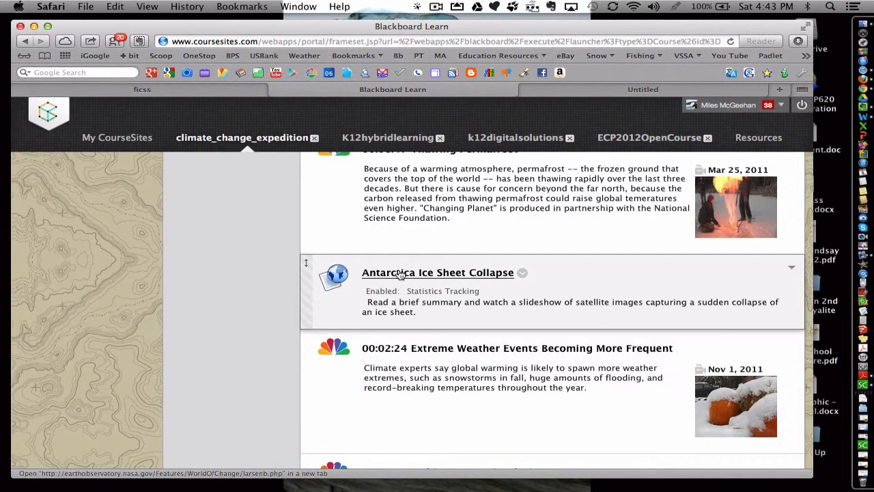
Open the Larsen-B Ice Shelf collapse article, show the February 17, 2002 image, and read it
{"action": "left_click", "coordinate": [437, 272]}
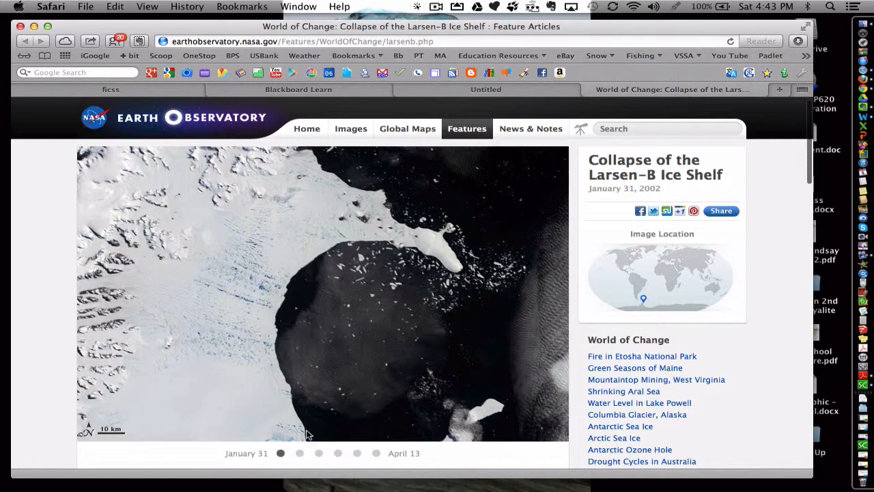
{"action": "left_click", "coordinate": [299, 453]}
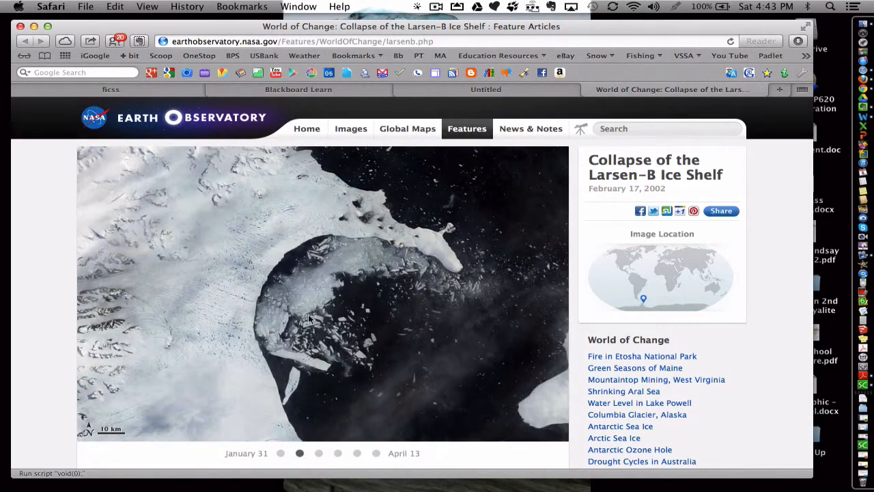
{"action": "scroll", "scroll_direction": "down", "scroll_amount": 3}
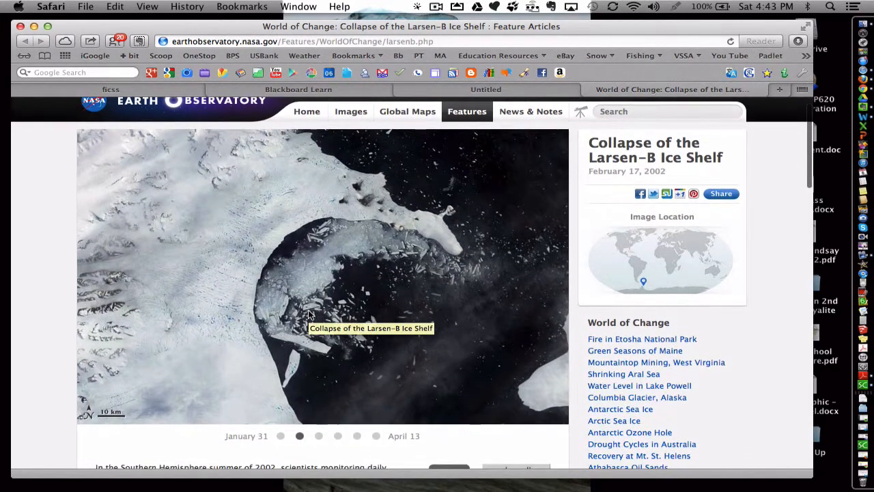
{"action": "scroll", "scroll_direction": "down", "scroll_amount": 3}
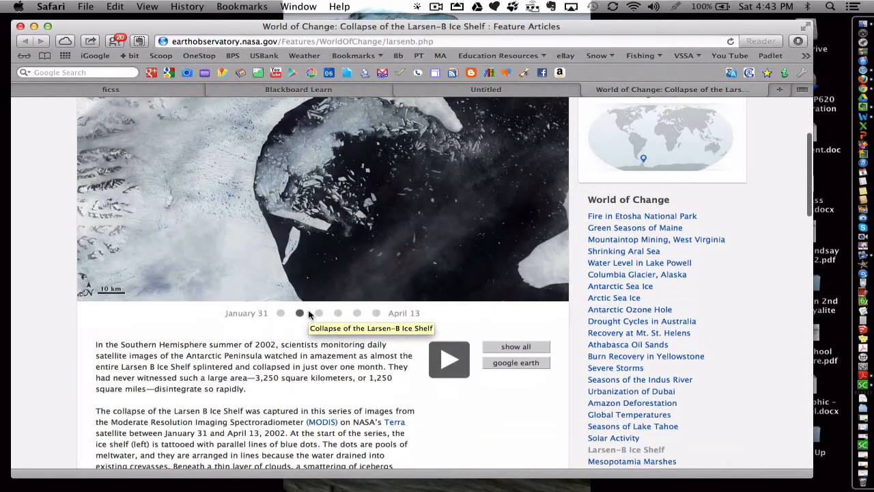
{"action": "scroll", "scroll_direction": "down", "scroll_amount": 3}
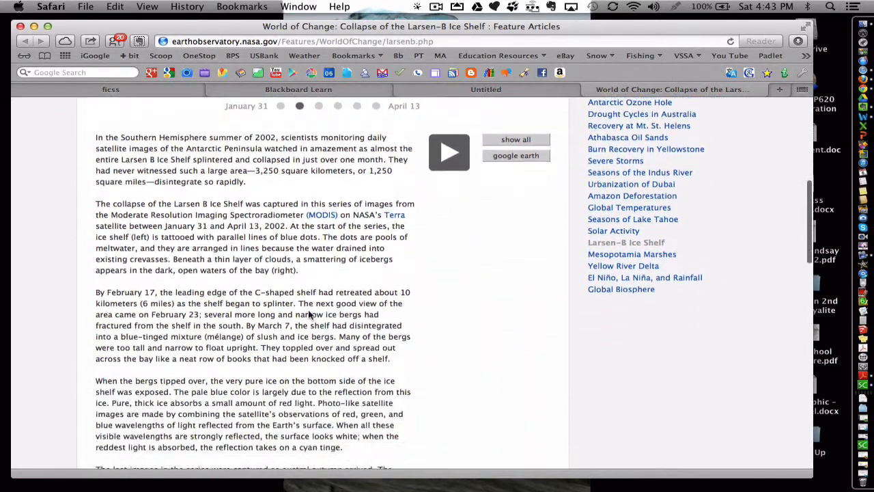
{"action": "scroll", "scroll_direction": "up", "scroll_amount": 3}
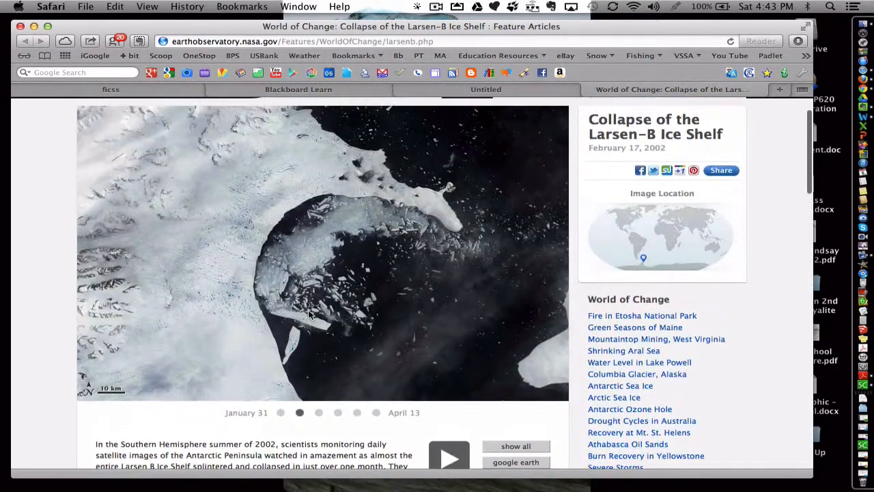
{"action": "scroll", "scroll_direction": "up", "scroll_amount": 3}
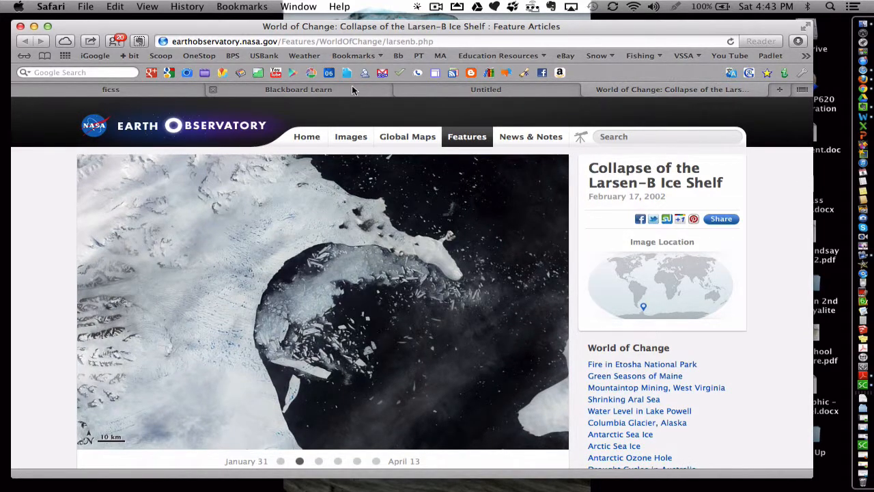
{"action": "left_click", "coordinate": [299, 89]}
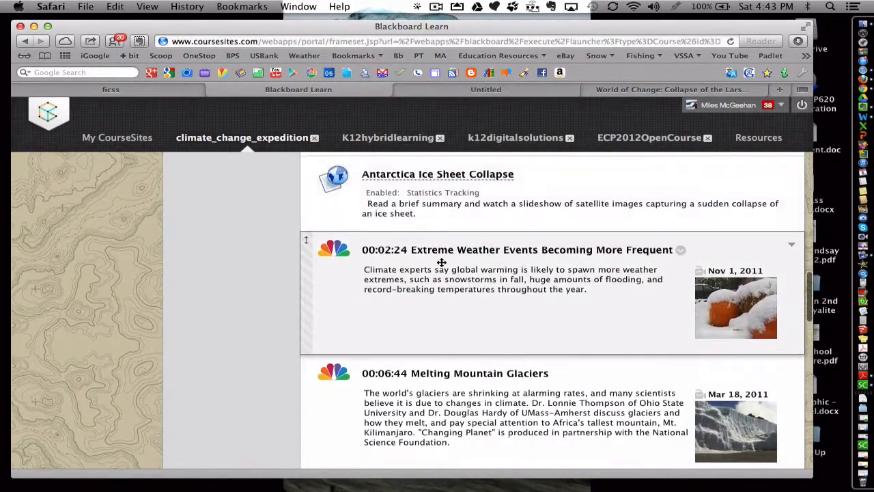
{"action": "scroll", "scroll_direction": "down", "scroll_amount": 3}
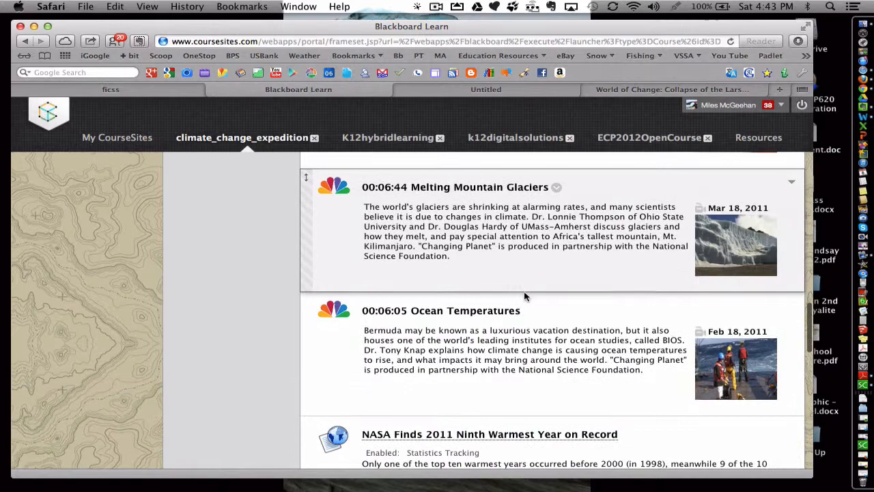
{"action": "scroll", "scroll_direction": "down", "scroll_amount": 3}
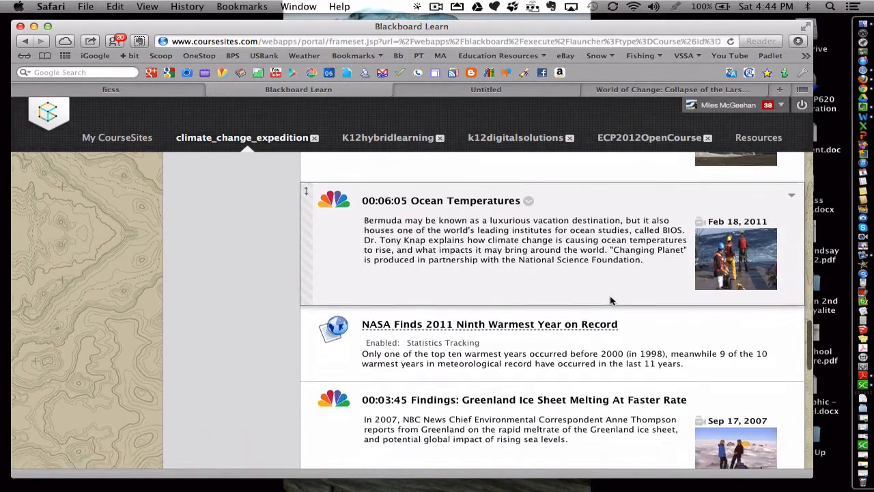
{"action": "scroll", "scroll_direction": "down", "scroll_amount": 3}
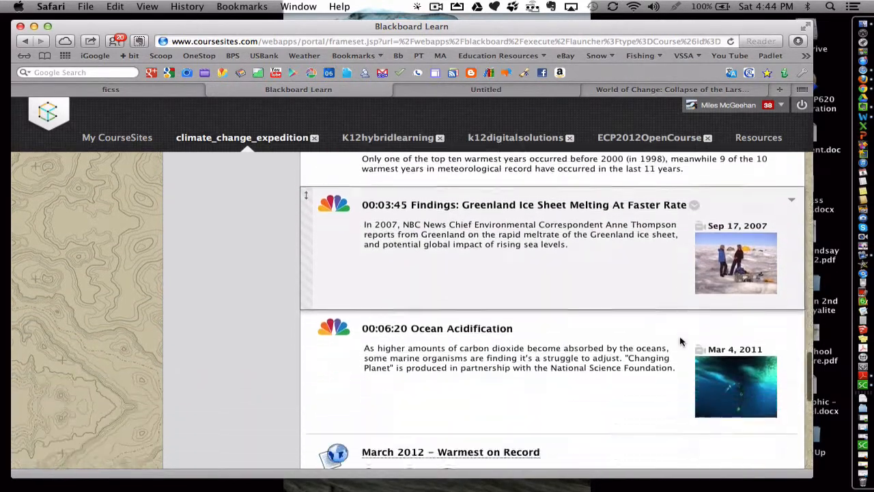
{"action": "scroll", "scroll_direction": "down", "scroll_amount": 3}
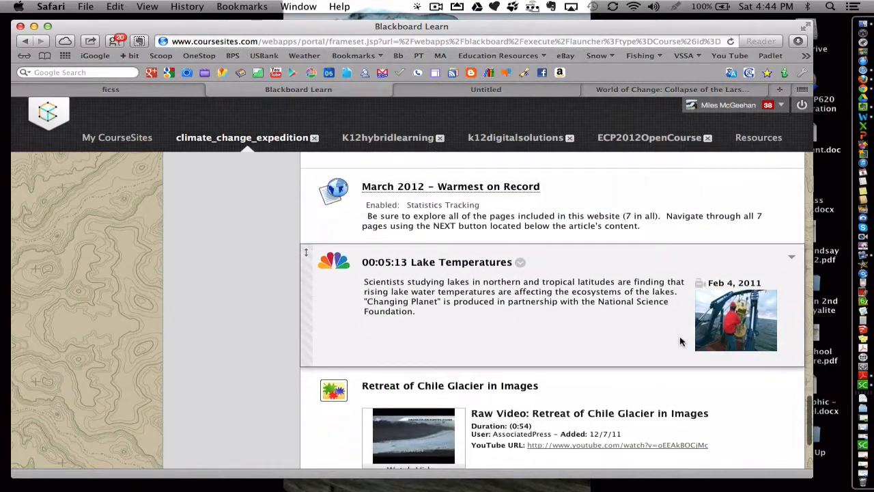
{"action": "scroll", "scroll_direction": "down", "scroll_amount": 3}
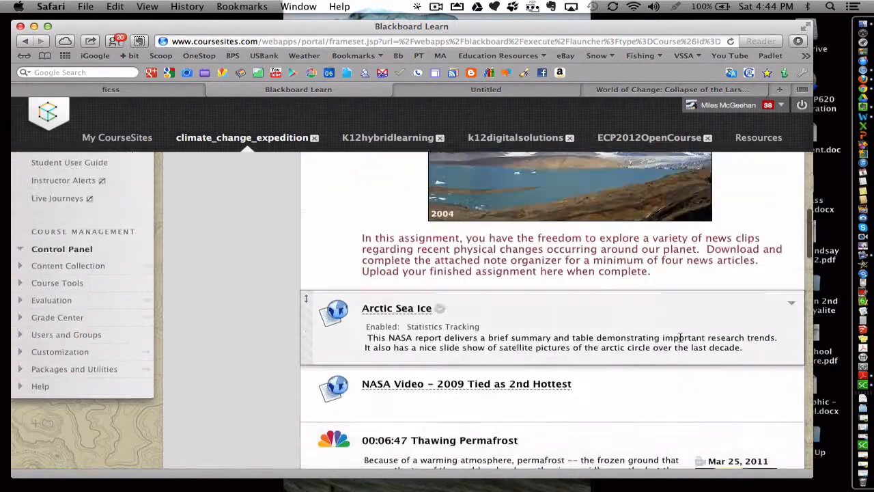
{"action": "scroll", "scroll_direction": "up", "scroll_amount": 3}
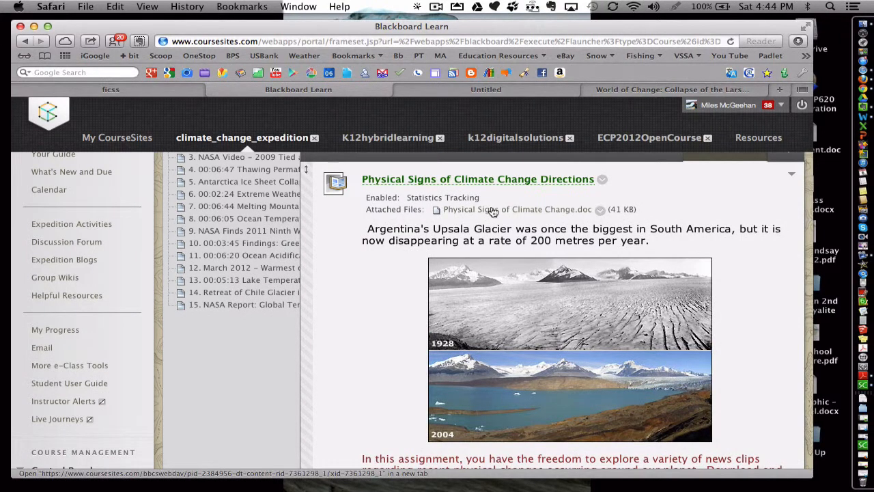
Open Physical Signs of Climate Change.doc in Word and select the first blank Title row
{"action": "left_click", "coordinate": [513, 209]}
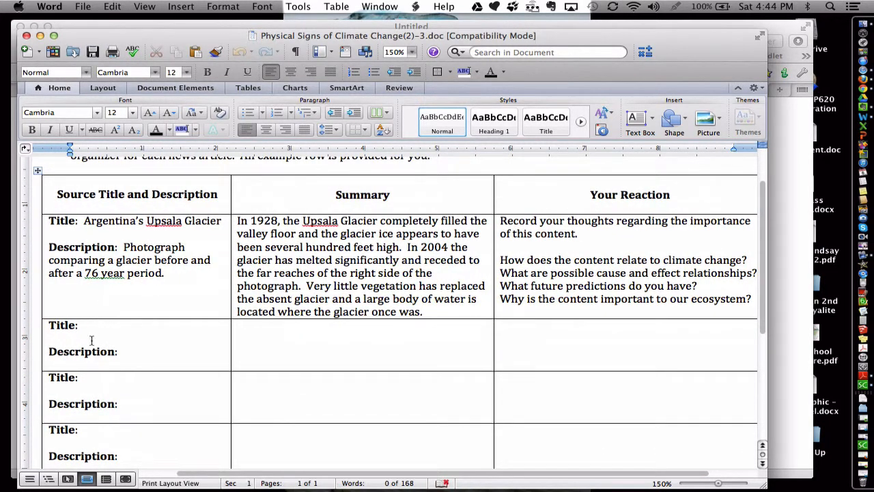
{"action": "left_click", "coordinate": [127, 351]}
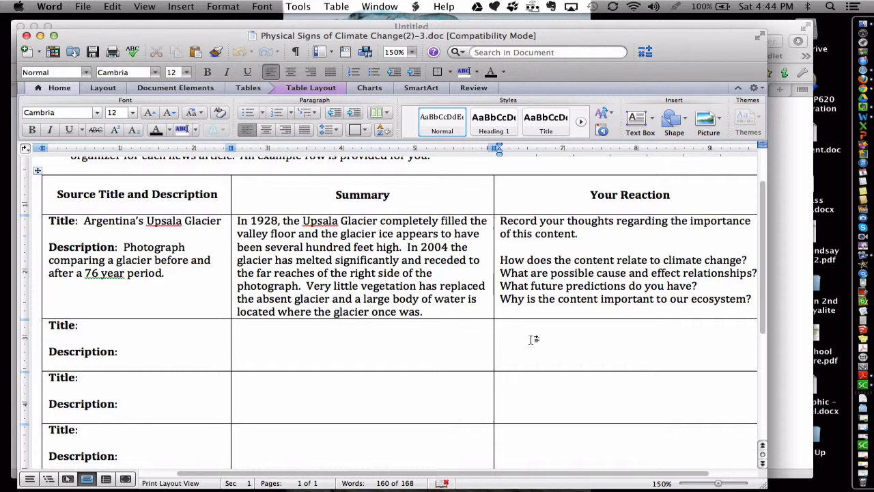
{"action": "scroll", "scroll_direction": "down", "scroll_amount": 3}
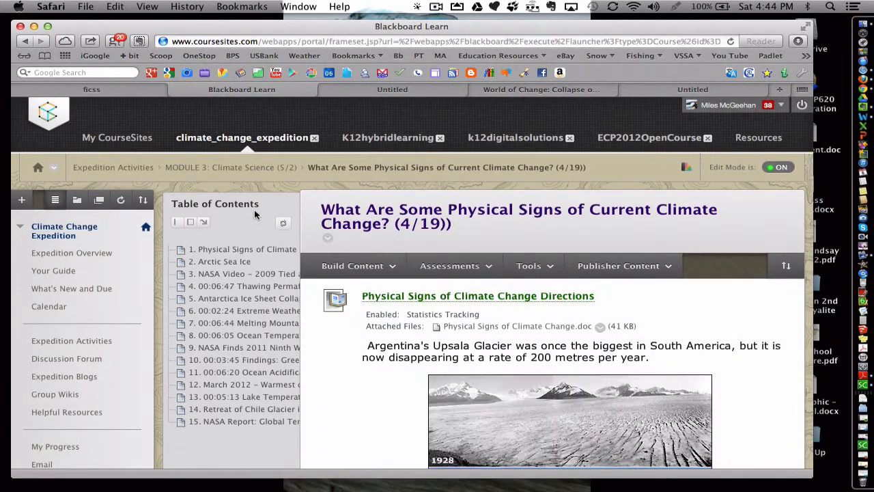
{"action": "mouse_move", "coordinate": [113, 167]}
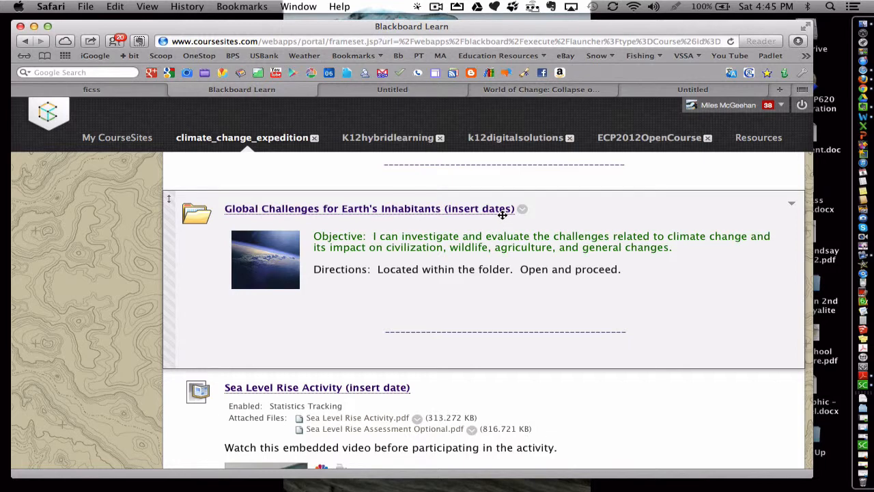
{"action": "mouse_move", "coordinate": [497, 216]}
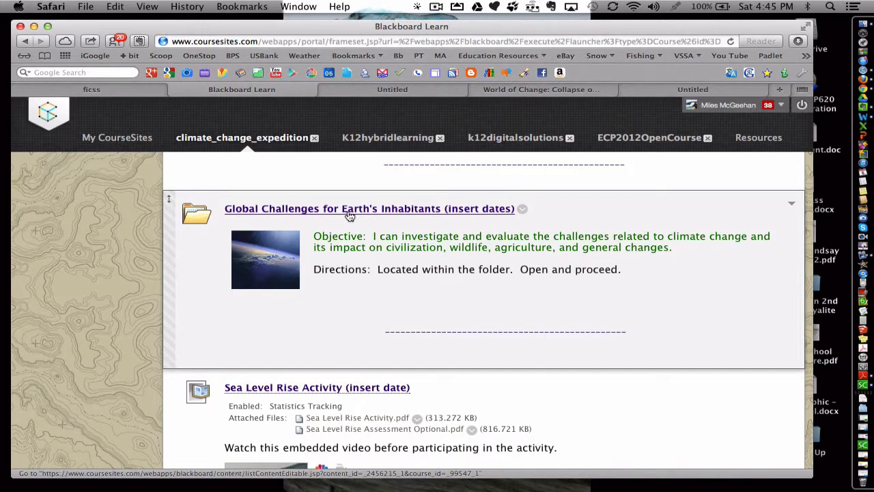
Open the Global Challenges for Earth's Inhabitants folder and browse its assignment and topic subfolders
{"action": "left_click", "coordinate": [370, 208]}
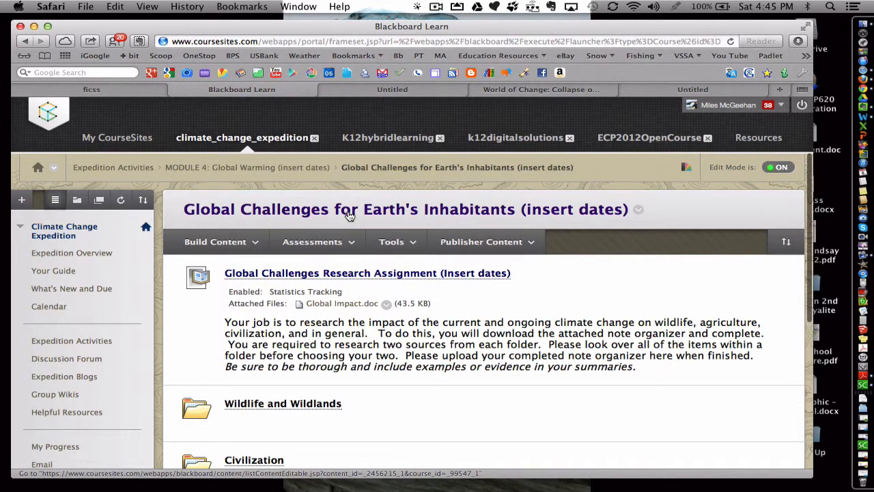
{"action": "scroll", "scroll_direction": "down", "scroll_amount": 3}
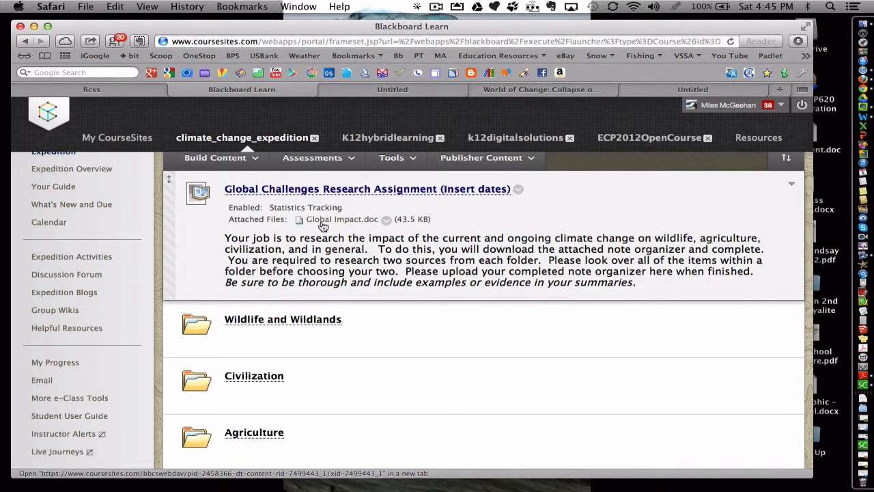
{"action": "mouse_move", "coordinate": [341, 226]}
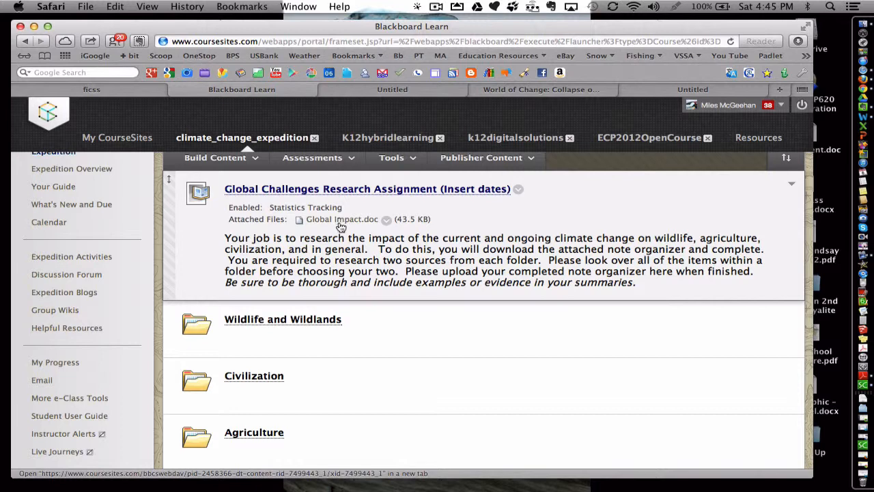
{"action": "mouse_move", "coordinate": [337, 193]}
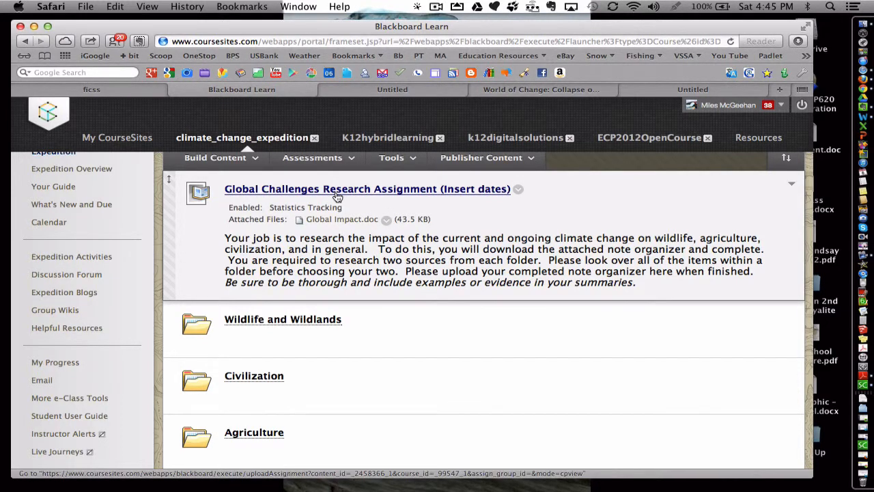
{"action": "scroll", "scroll_direction": "down", "scroll_amount": 3}
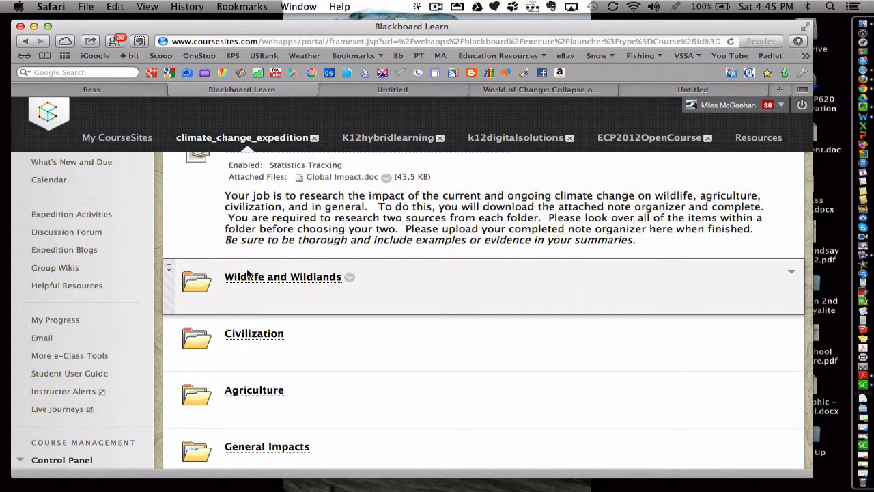
{"action": "scroll", "scroll_direction": "down", "scroll_amount": 3}
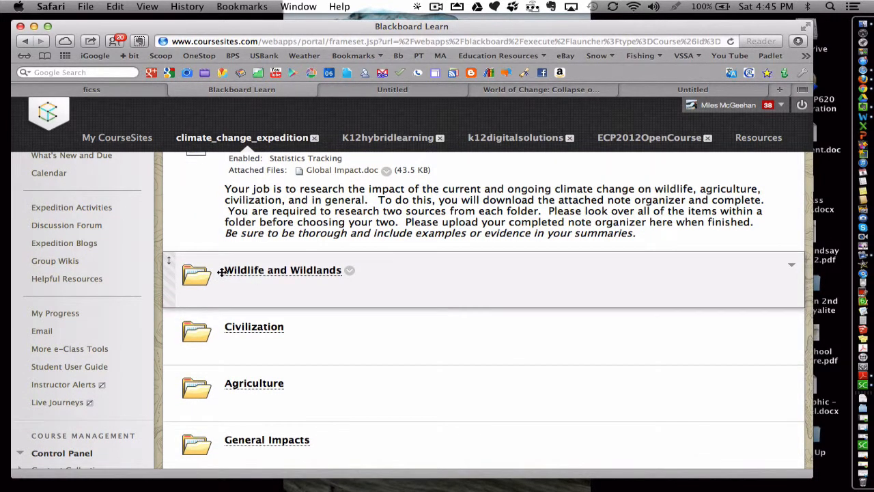
{"action": "mouse_move", "coordinate": [251, 289]}
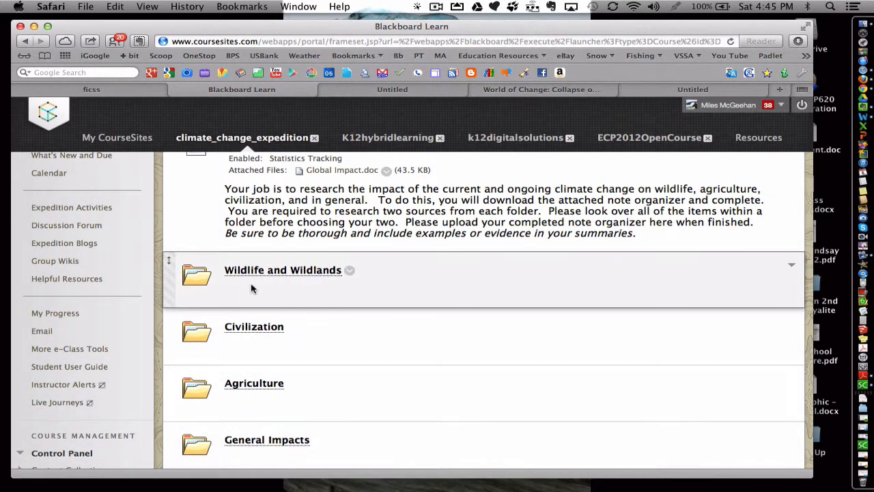
{"action": "mouse_move", "coordinate": [264, 273]}
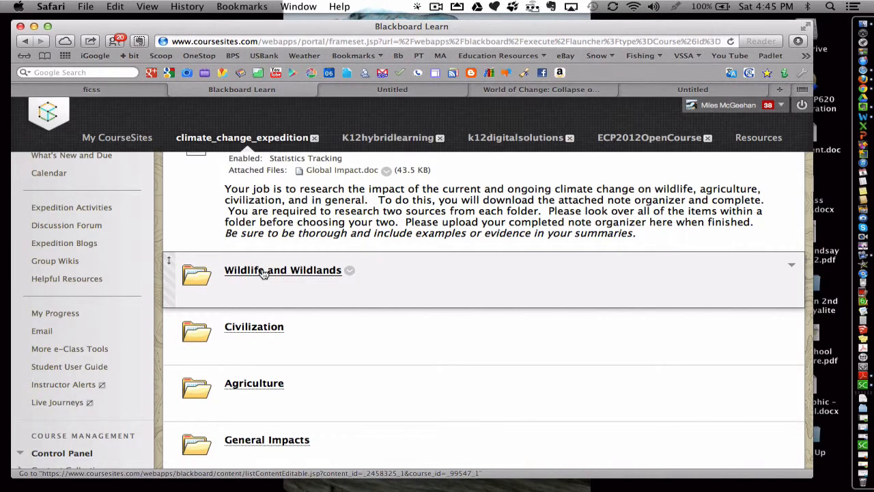
Open the Wildlife and Wildlands folder and scroll through all its videos and articles
{"action": "left_click", "coordinate": [283, 270]}
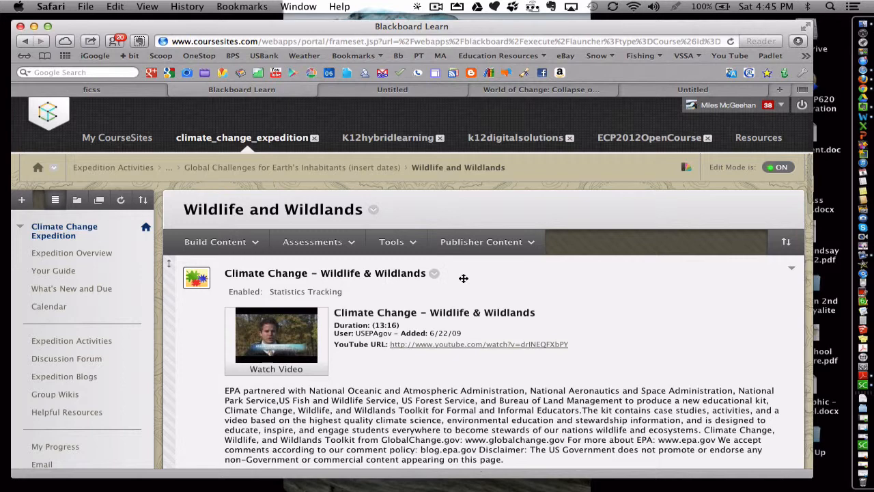
{"action": "scroll", "scroll_direction": "up", "scroll_amount": 3}
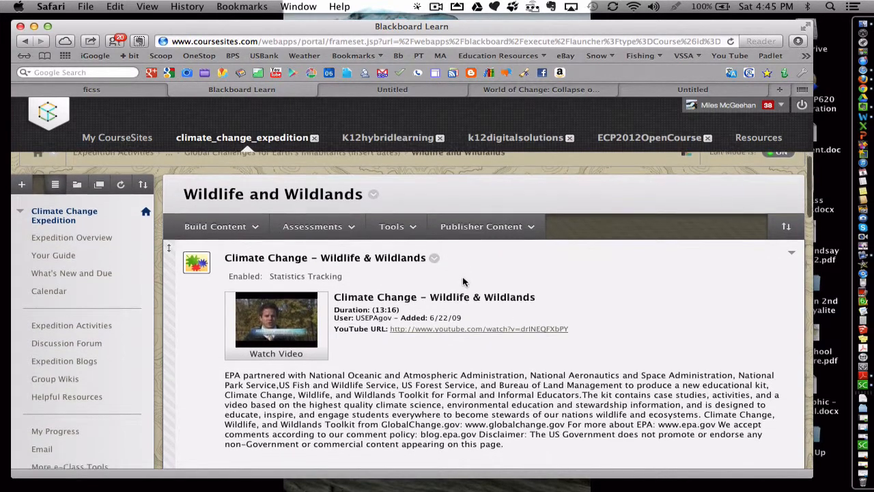
{"action": "scroll", "scroll_direction": "down", "scroll_amount": 3}
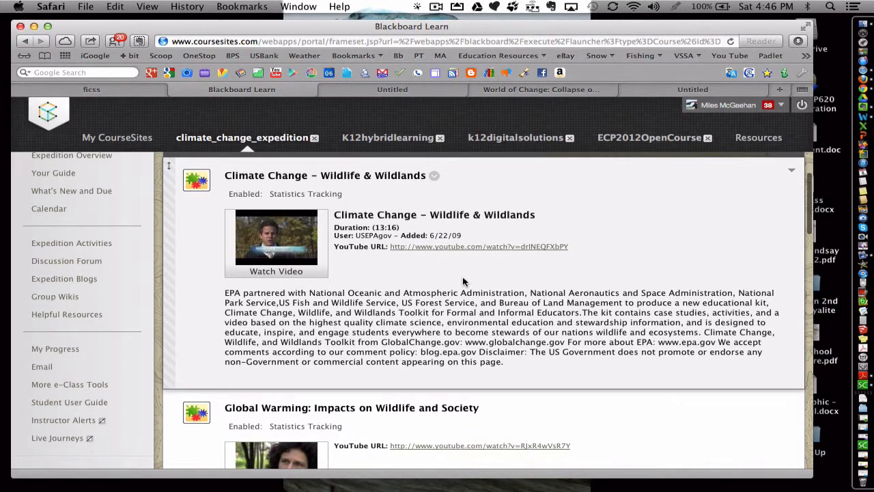
{"action": "mouse_move", "coordinate": [335, 179]}
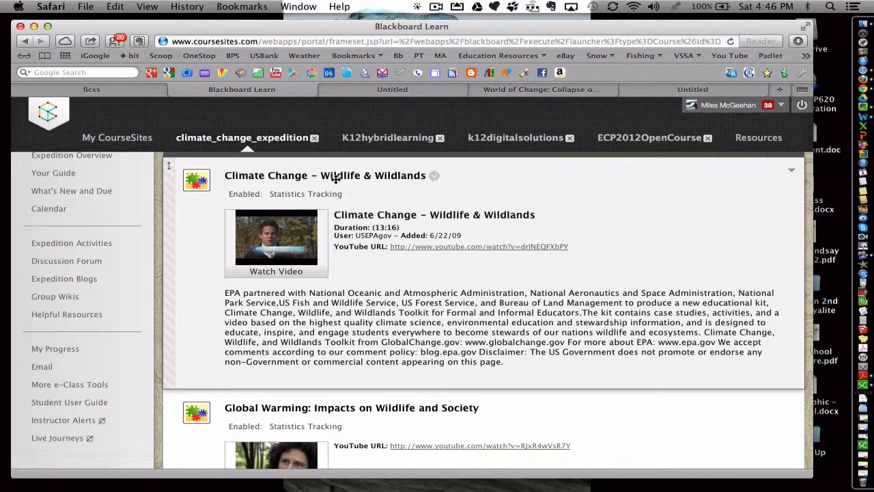
{"action": "scroll", "scroll_direction": "down", "scroll_amount": 3}
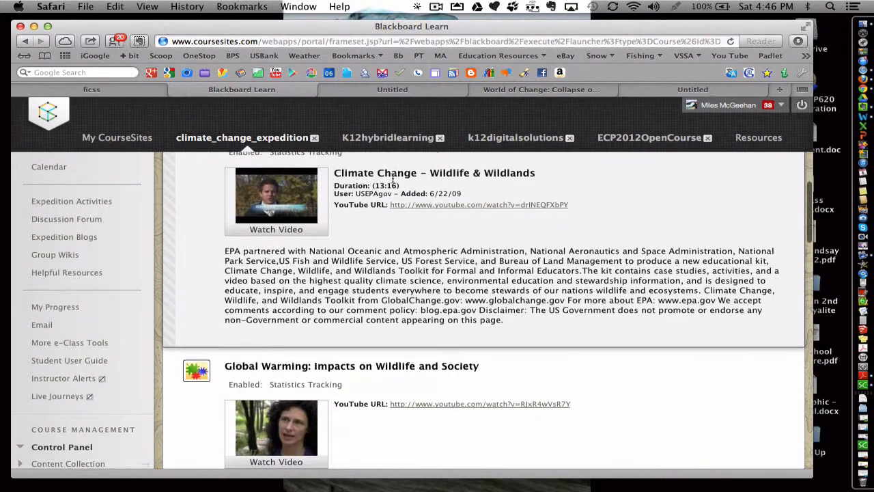
{"action": "scroll", "scroll_direction": "down", "scroll_amount": 3}
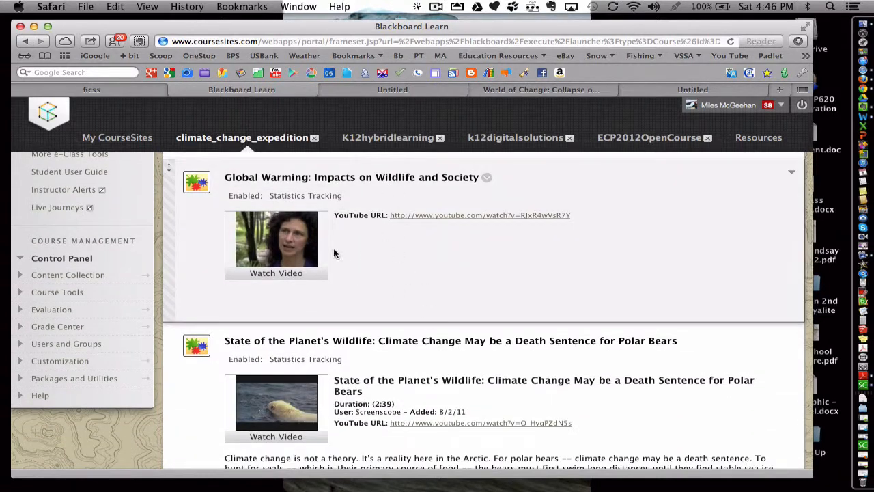
{"action": "scroll", "scroll_direction": "down", "scroll_amount": 3}
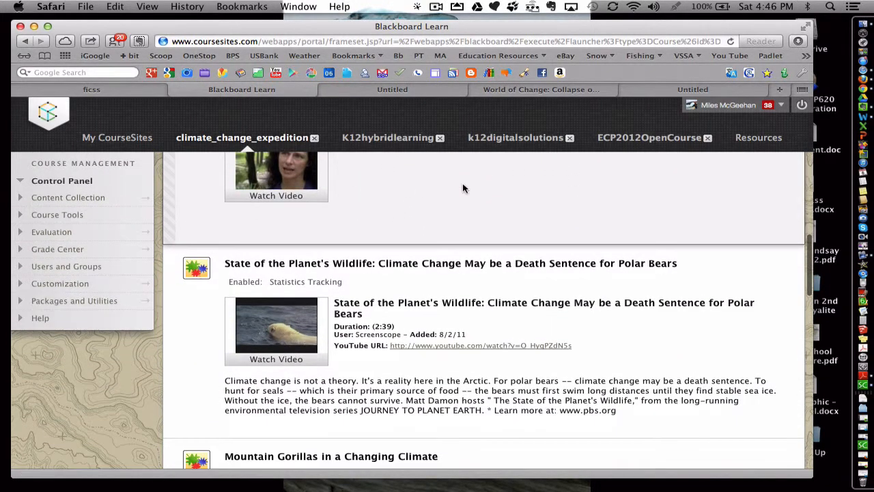
{"action": "scroll", "scroll_direction": "down", "scroll_amount": 3}
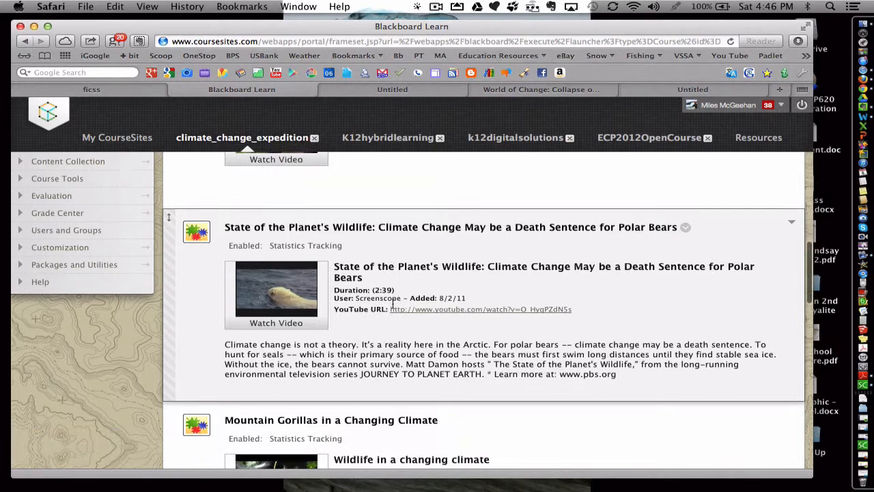
{"action": "scroll", "scroll_direction": "down", "scroll_amount": 3}
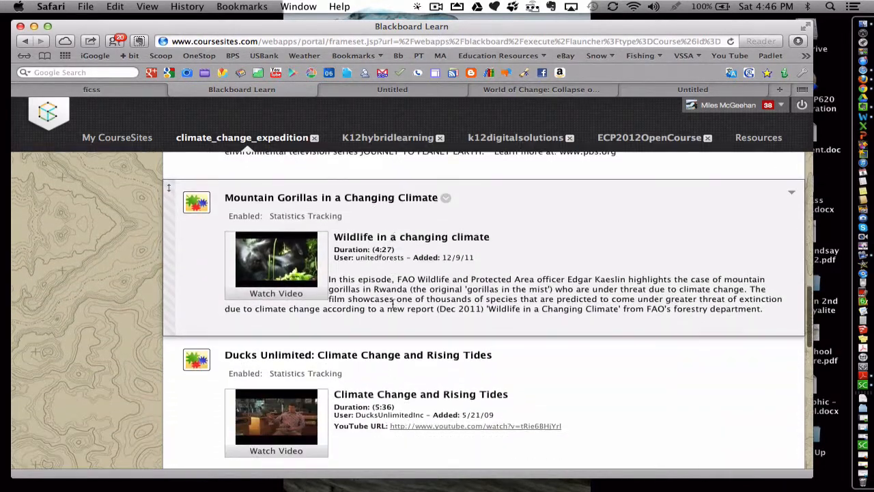
{"action": "scroll", "scroll_direction": "down", "scroll_amount": 3}
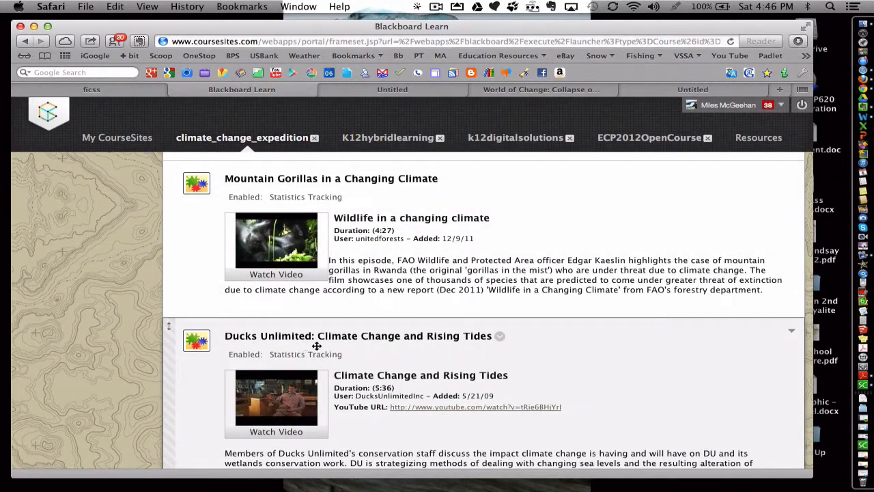
{"action": "scroll", "scroll_direction": "down", "scroll_amount": 3}
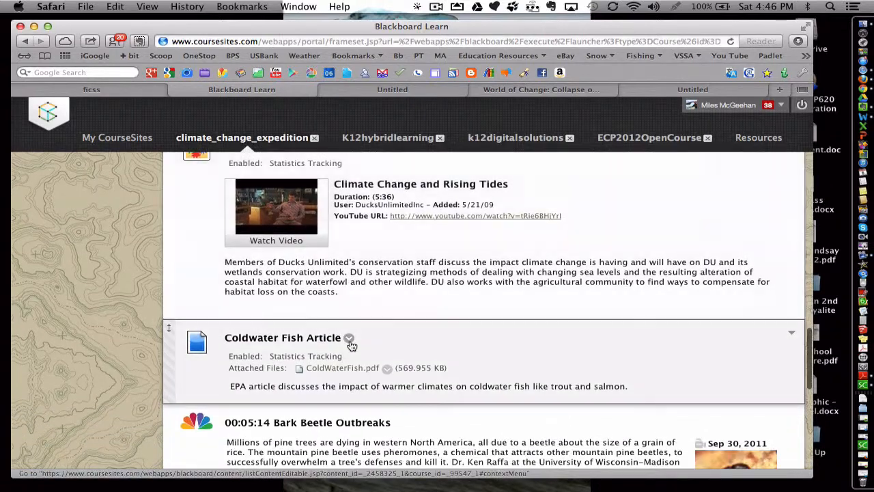
{"action": "scroll", "scroll_direction": "down", "scroll_amount": 3}
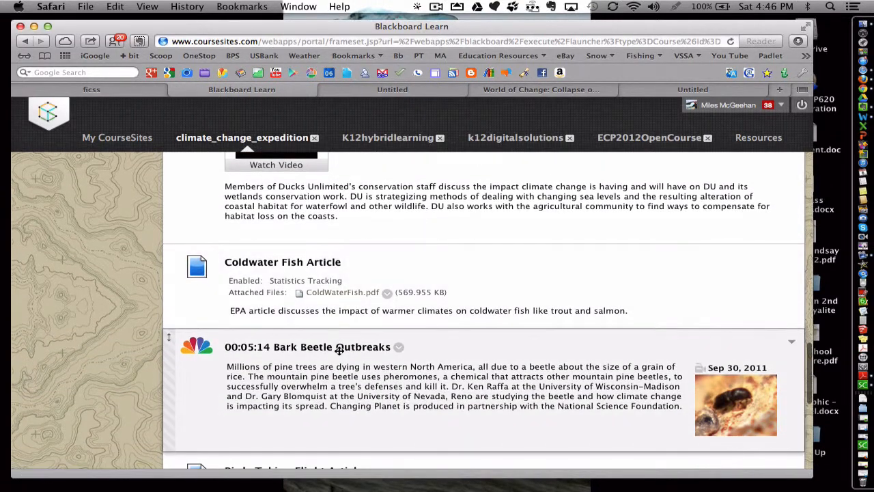
{"action": "scroll", "scroll_direction": "down", "scroll_amount": 3}
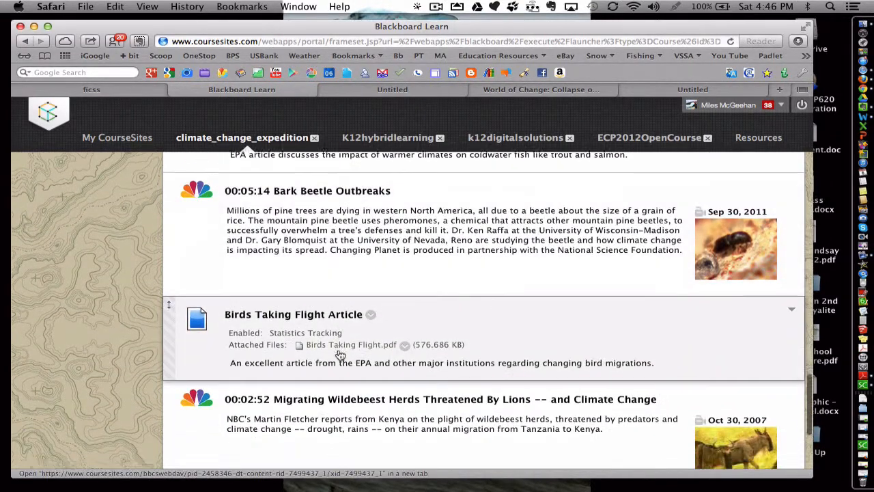
{"action": "scroll", "scroll_direction": "down", "scroll_amount": 3}
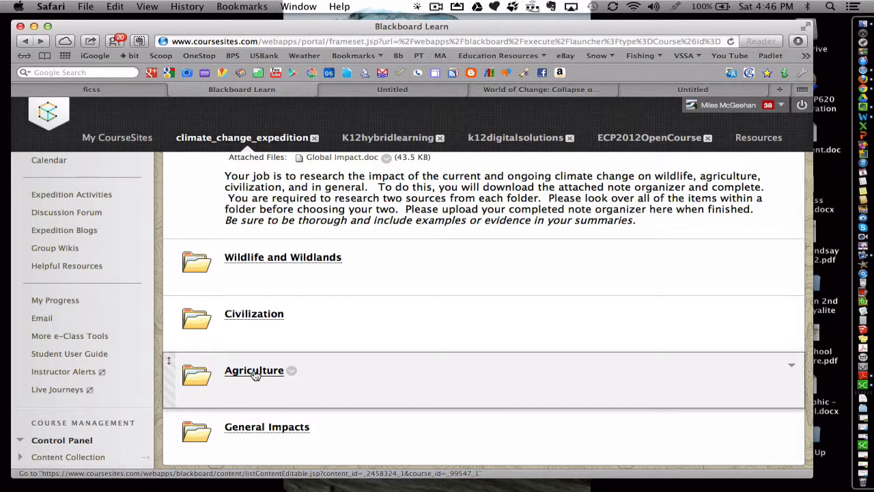
Open the Agriculture folder and scroll through its NASA, crop, grapevine and Indonesia videos
{"action": "left_click", "coordinate": [253, 369]}
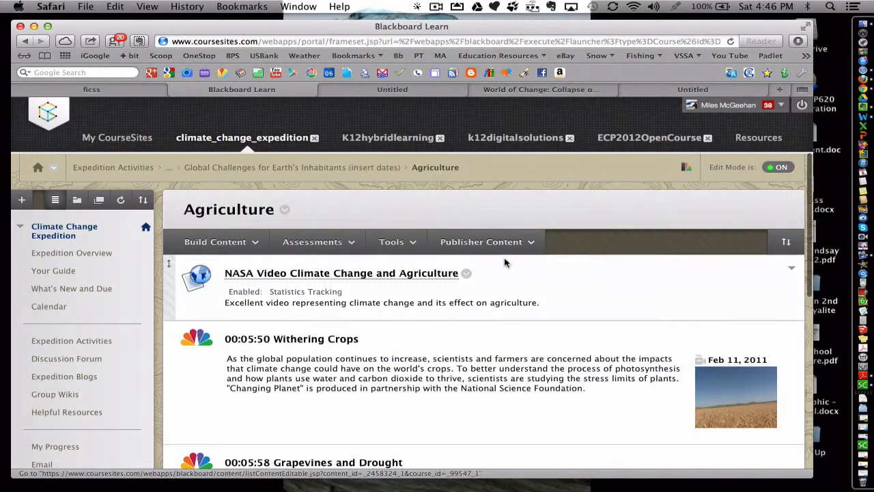
{"action": "scroll", "scroll_direction": "down", "scroll_amount": 3}
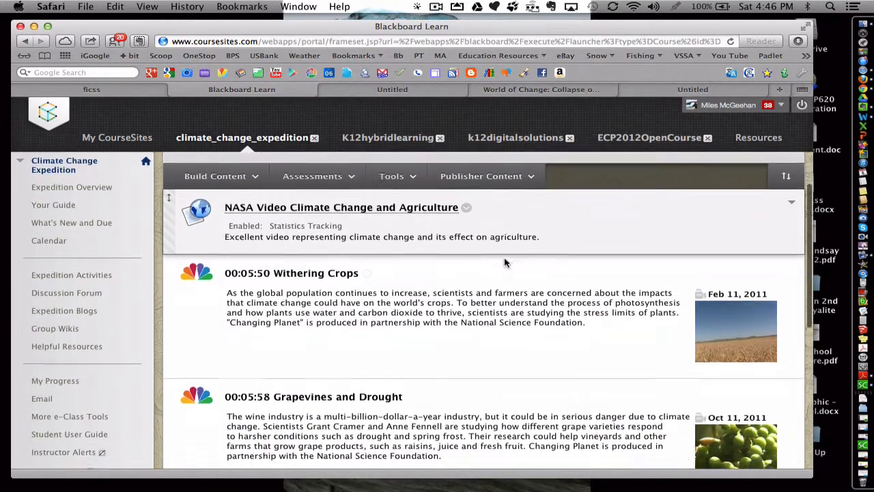
{"action": "scroll", "scroll_direction": "down", "scroll_amount": 3}
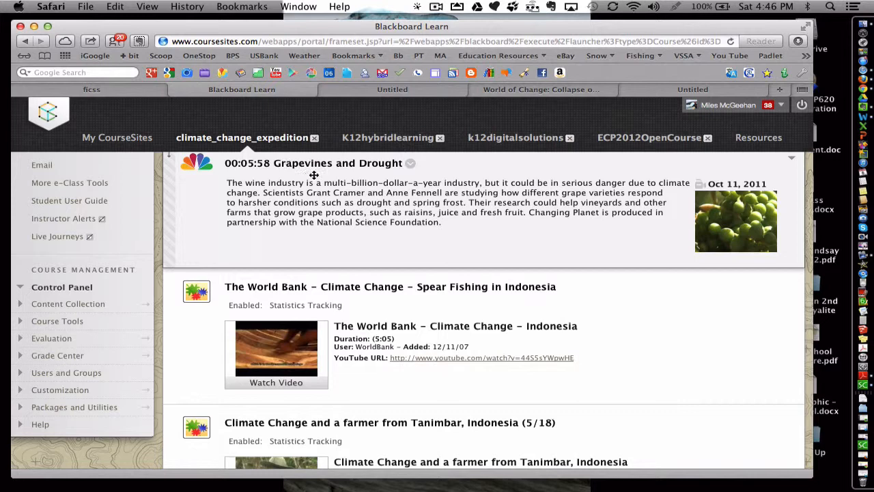
{"action": "mouse_move", "coordinate": [712, 209]}
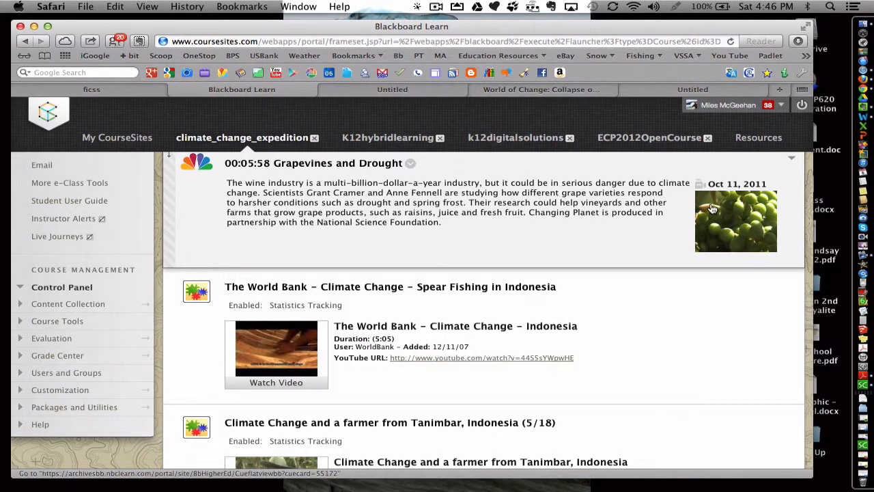
{"action": "scroll", "scroll_direction": "down", "scroll_amount": 3}
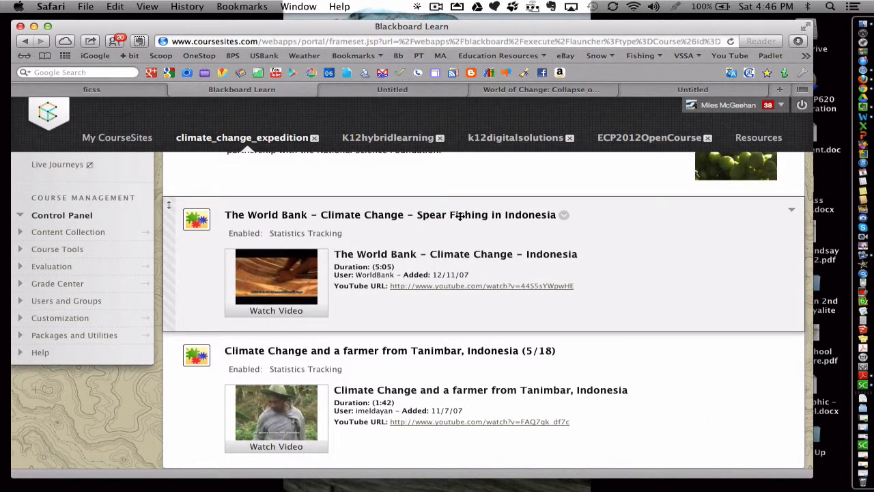
{"action": "mouse_move", "coordinate": [509, 222]}
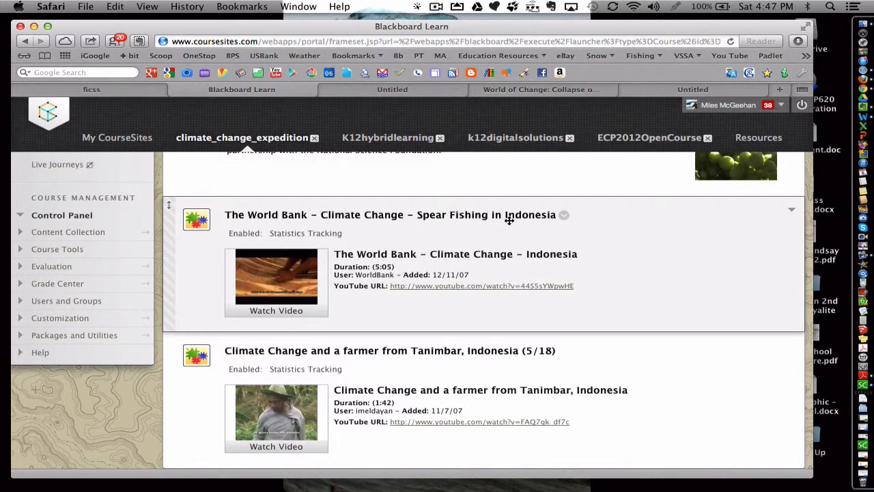
{"action": "mouse_move", "coordinate": [452, 251]}
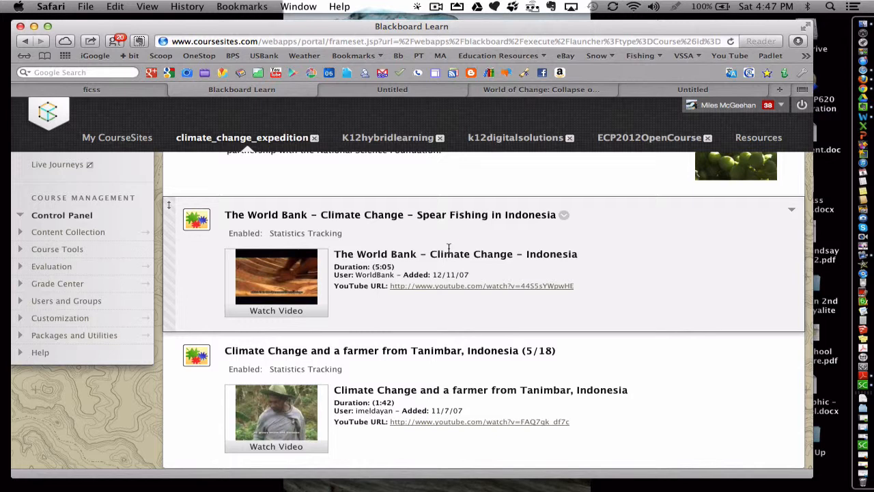
{"action": "mouse_move", "coordinate": [531, 250]}
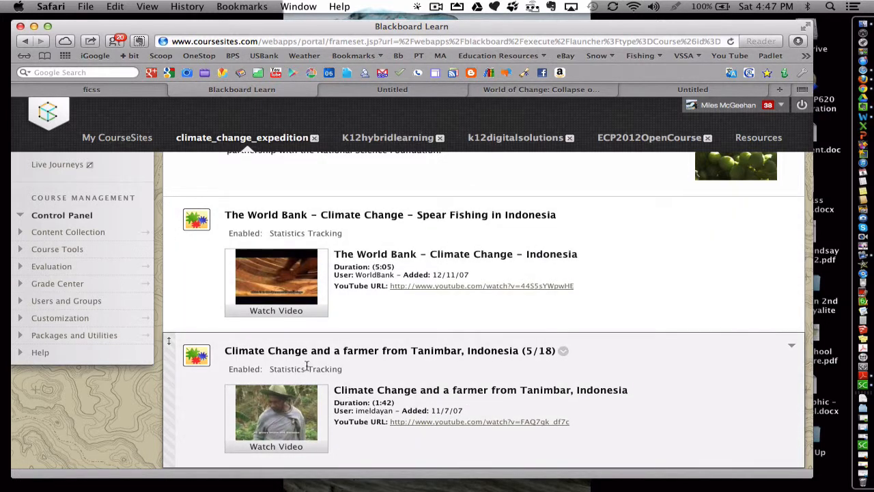
{"action": "mouse_move", "coordinate": [404, 359]}
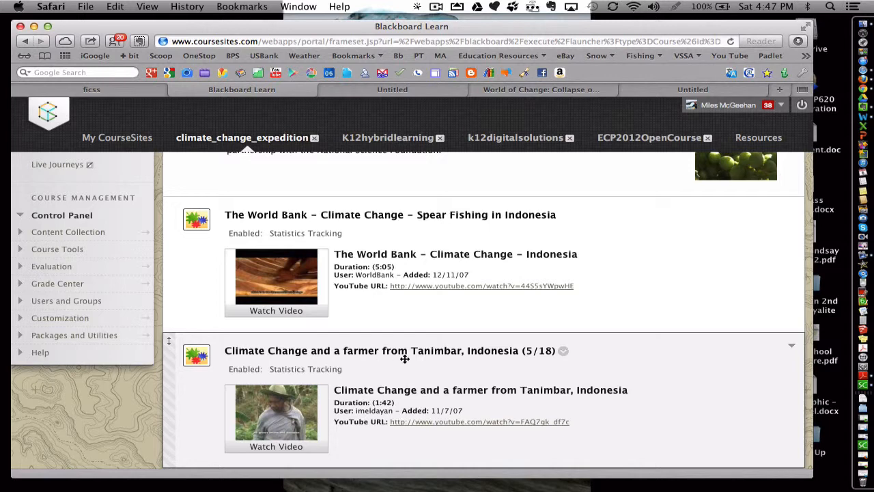
{"action": "mouse_move", "coordinate": [417, 390]}
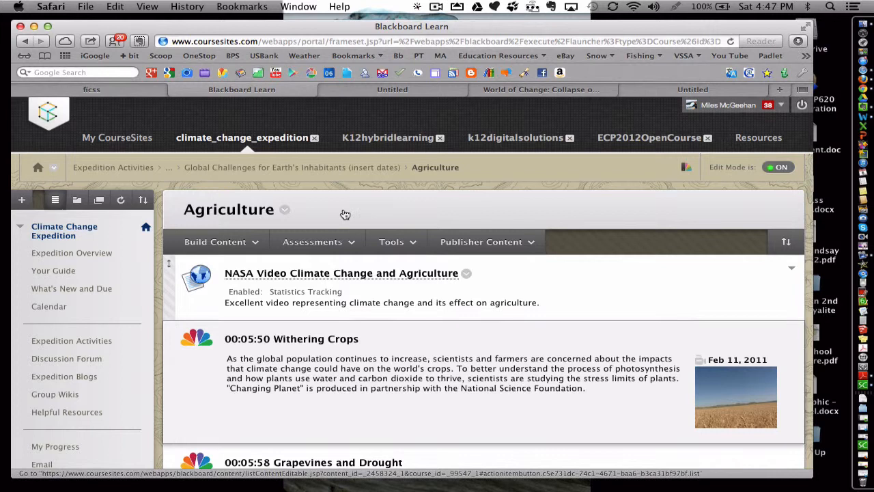
{"action": "mouse_move", "coordinate": [332, 97]}
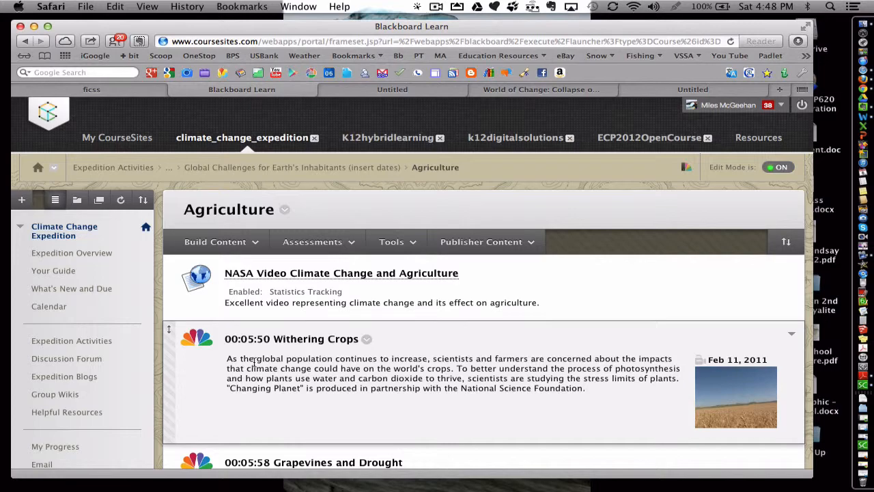
{"action": "mouse_move", "coordinate": [368, 425]}
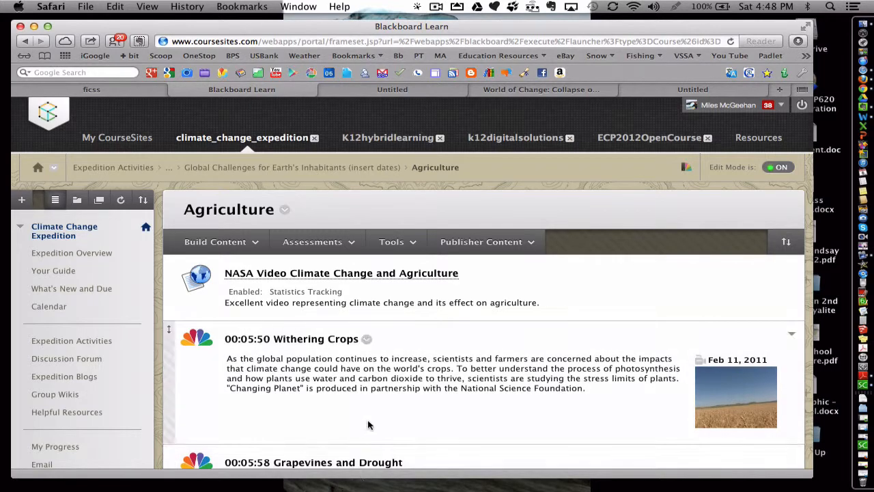